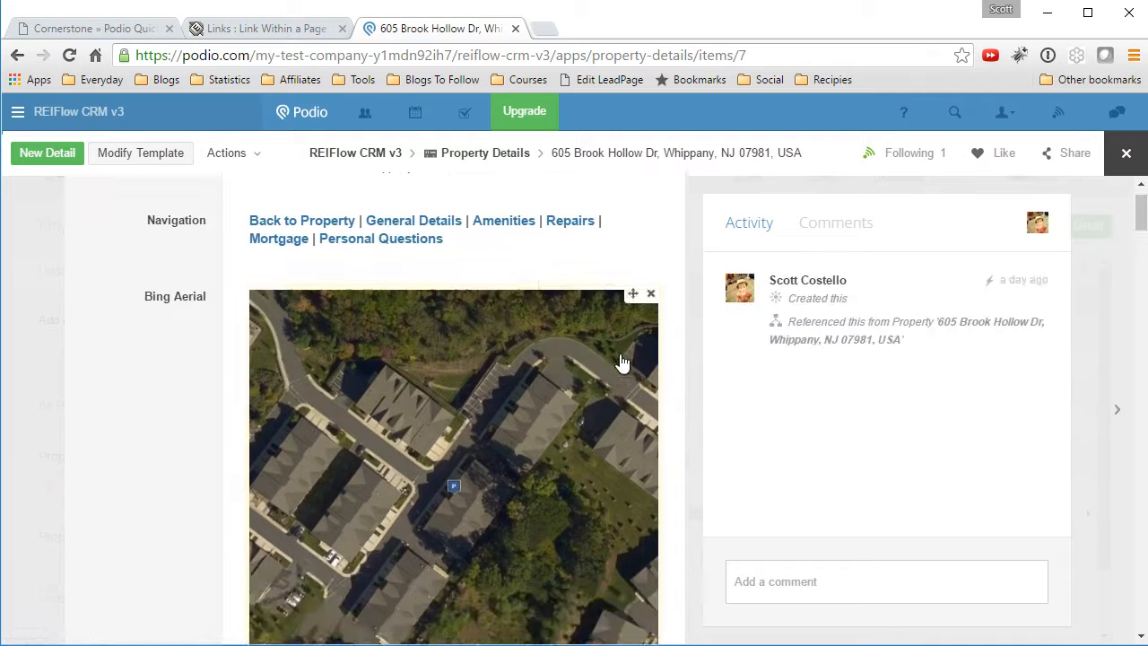
Append the #bedrooms anchor to the item URL so it loads at the Bedrooms field
scroll("down", 3)
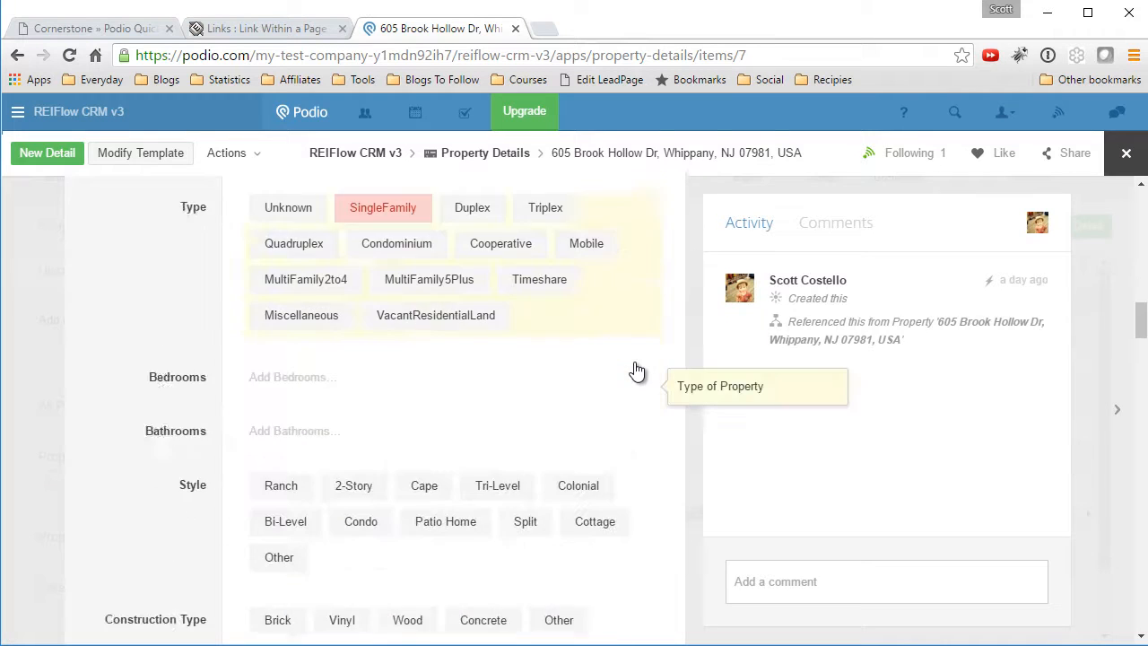
scroll("down", 3)
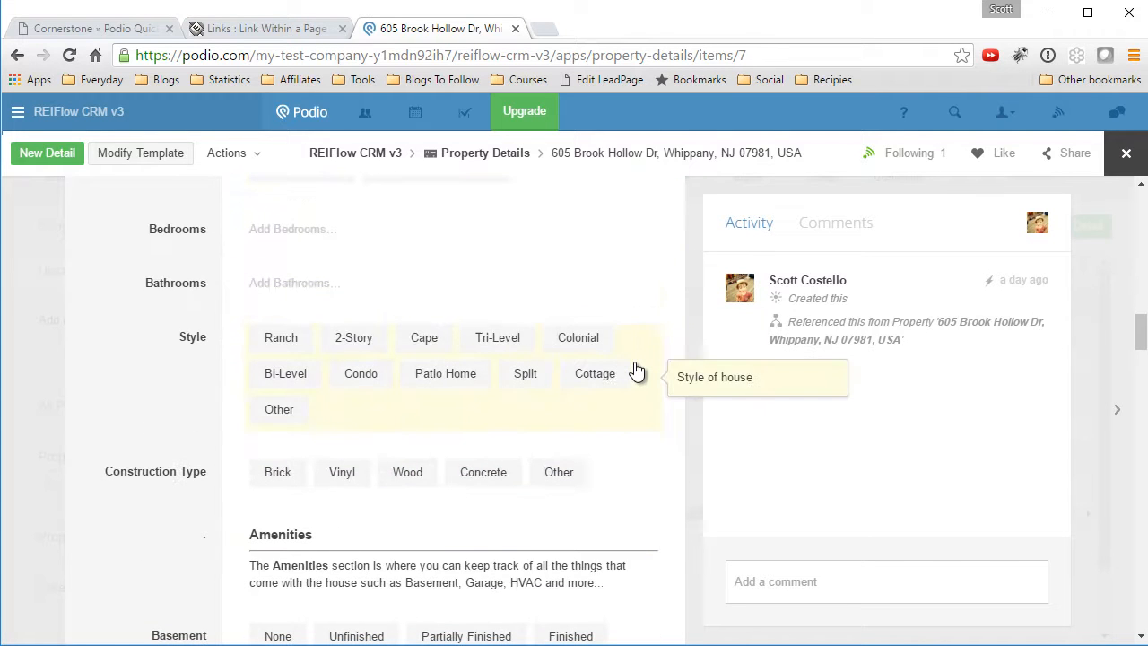
mouse_move(736, 355)
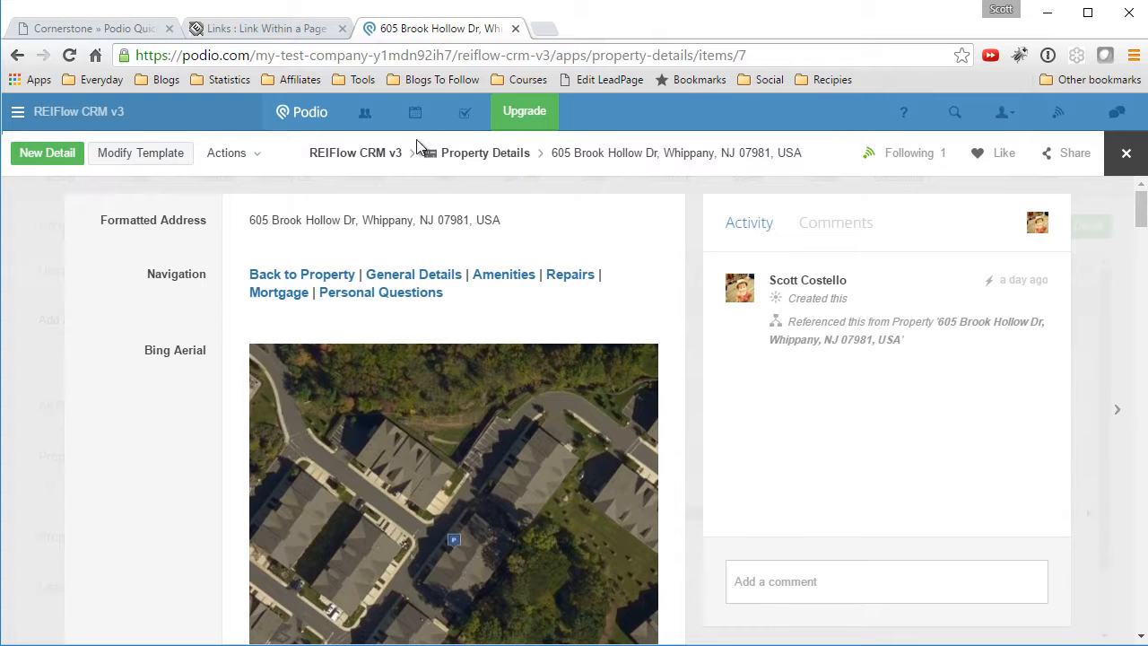
left_click(266, 54)
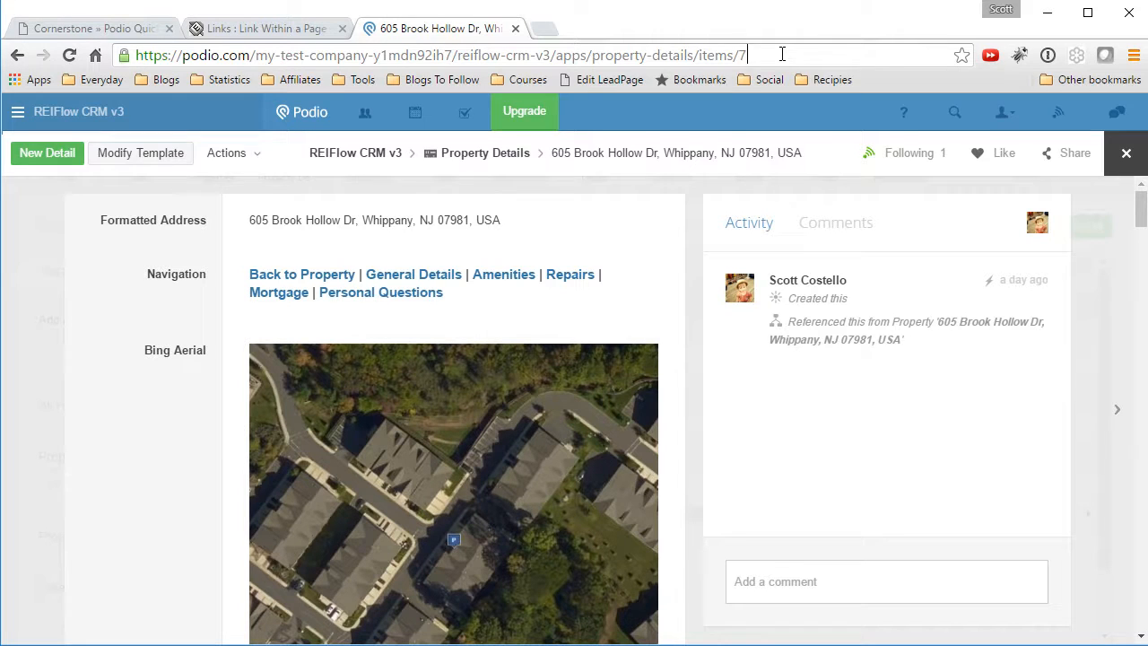
type("#bed")
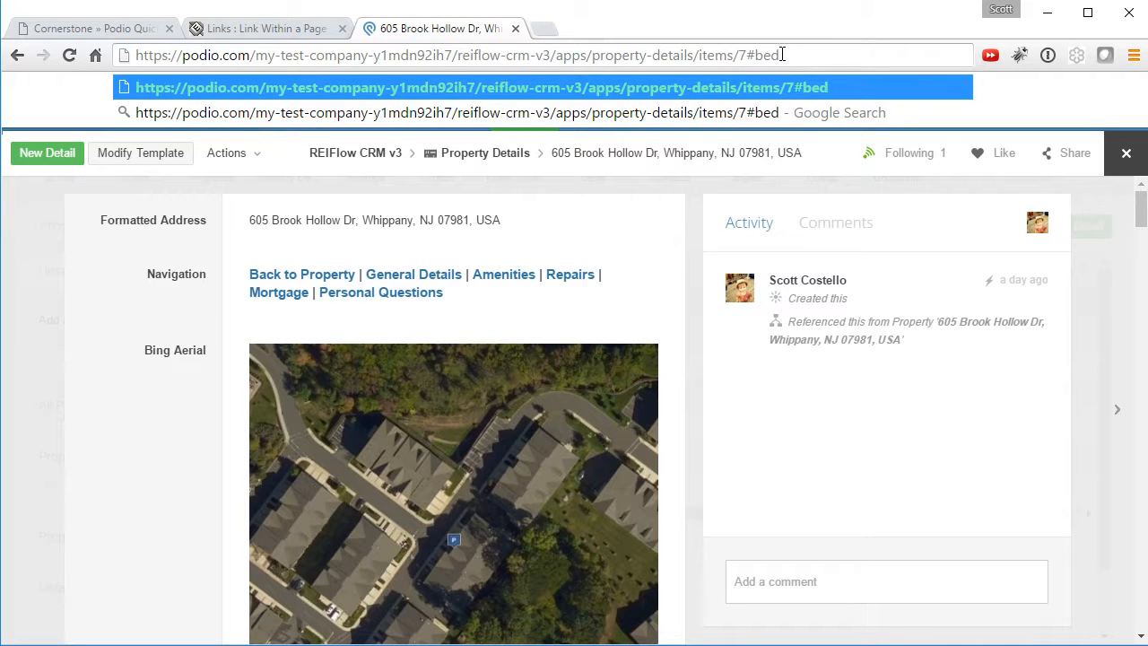
type("rooms")
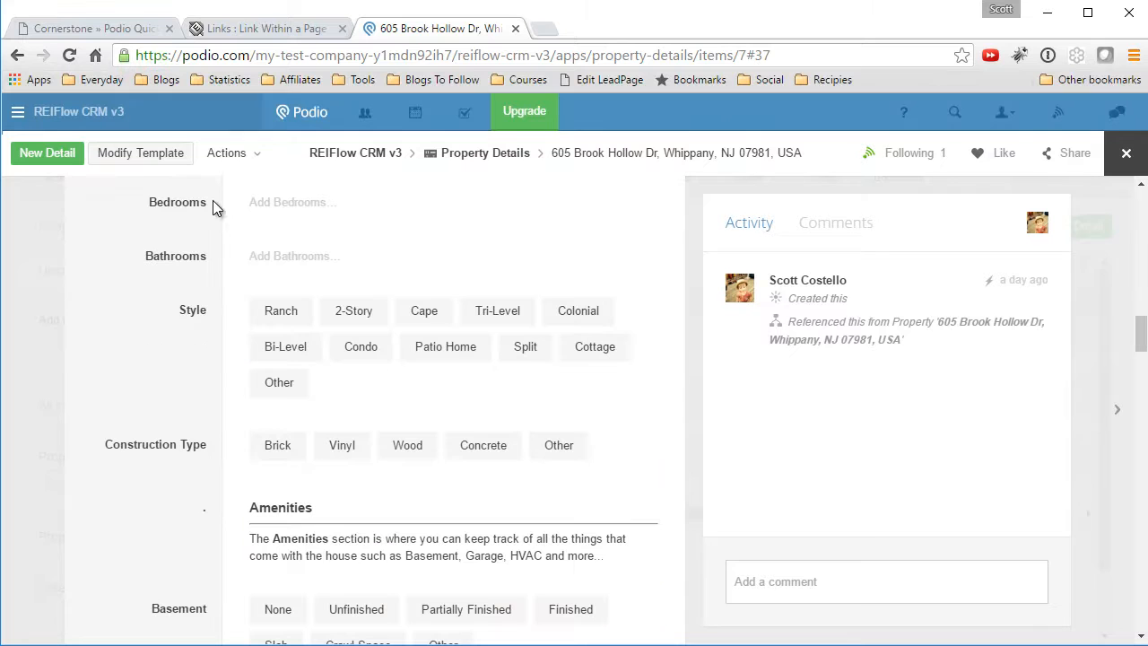
mouse_move(172, 346)
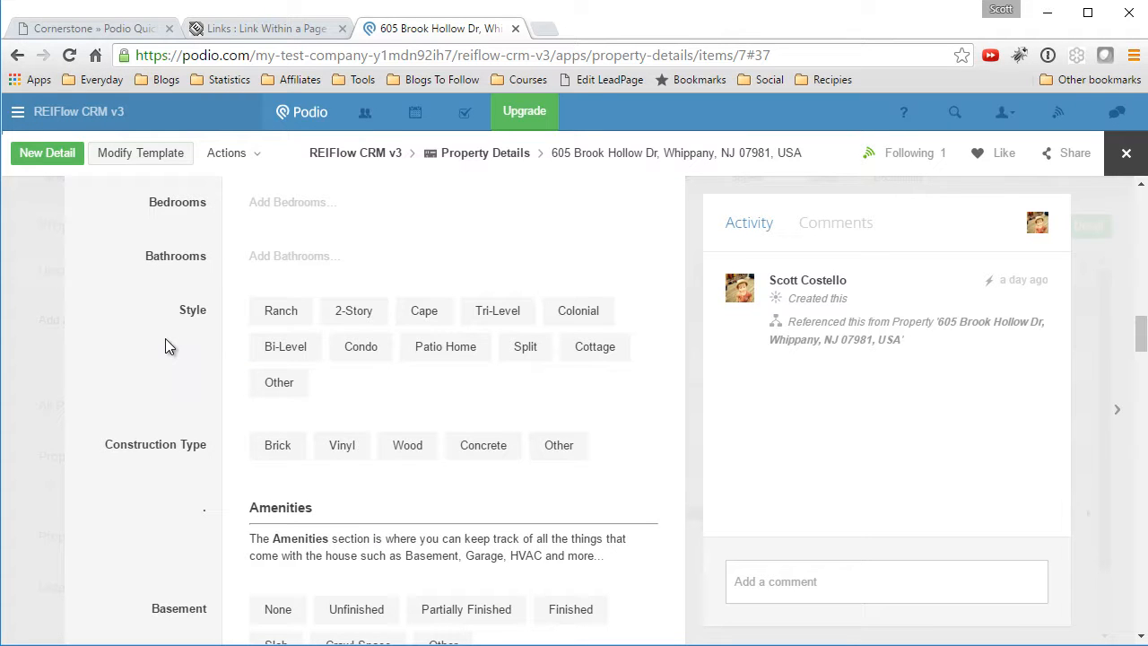
Scroll to the General Property Details area and select part of the Construction Type label
scroll("down", 3)
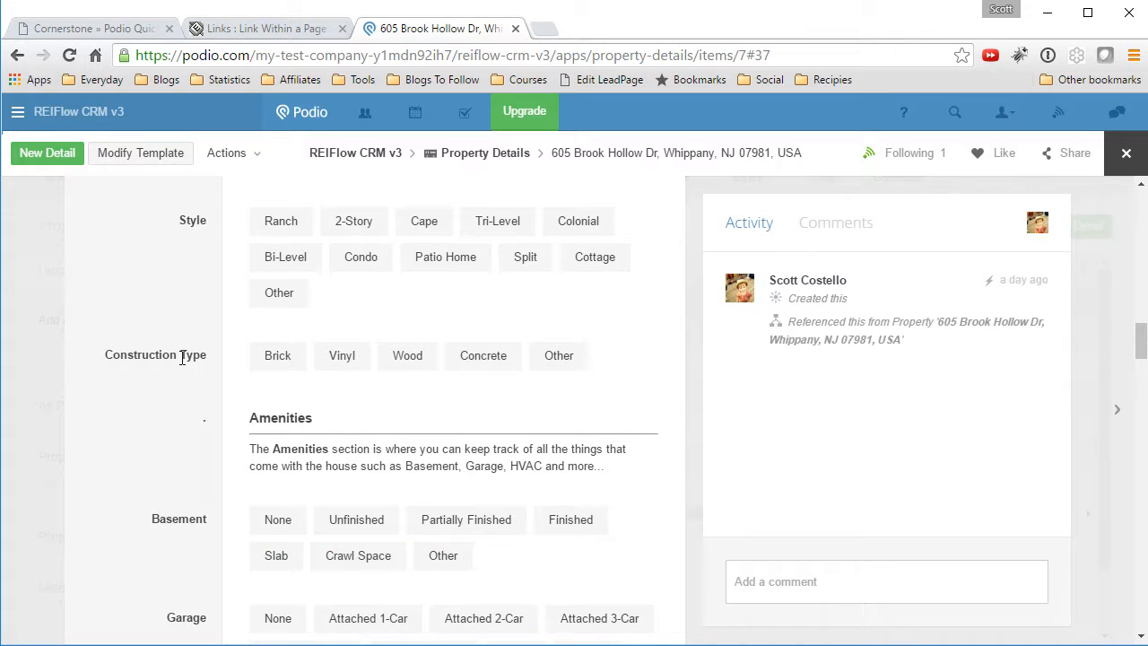
double_click(176, 356)
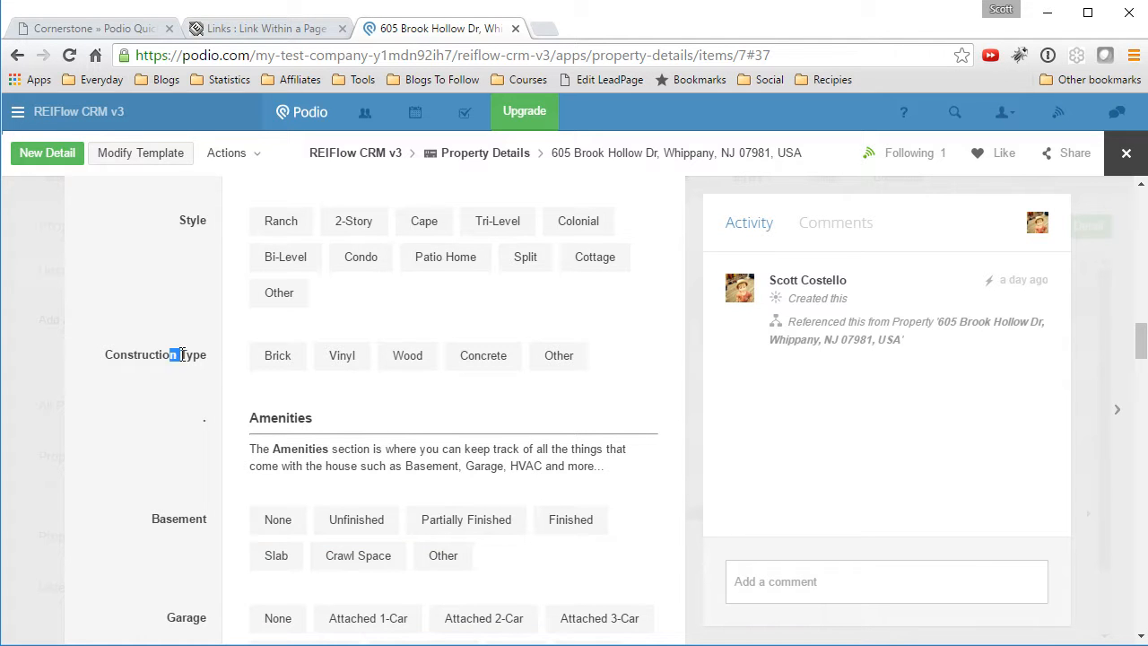
mouse_move(208, 323)
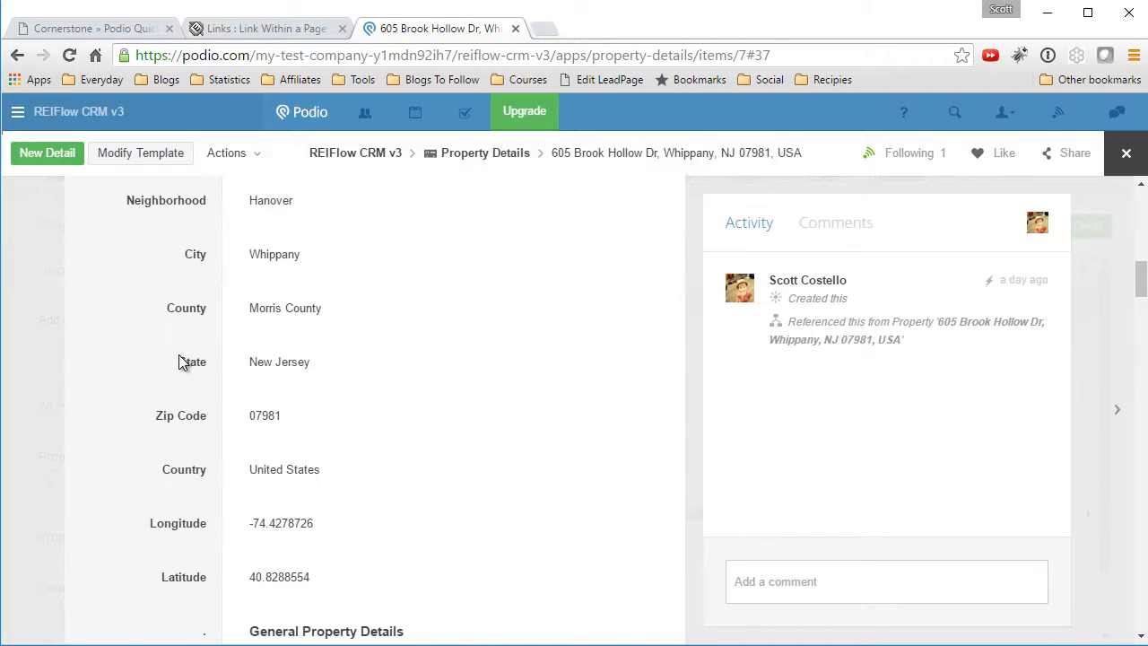
Scroll the item back to the Formatted Address and Navigation links at the top
scroll("down", 3)
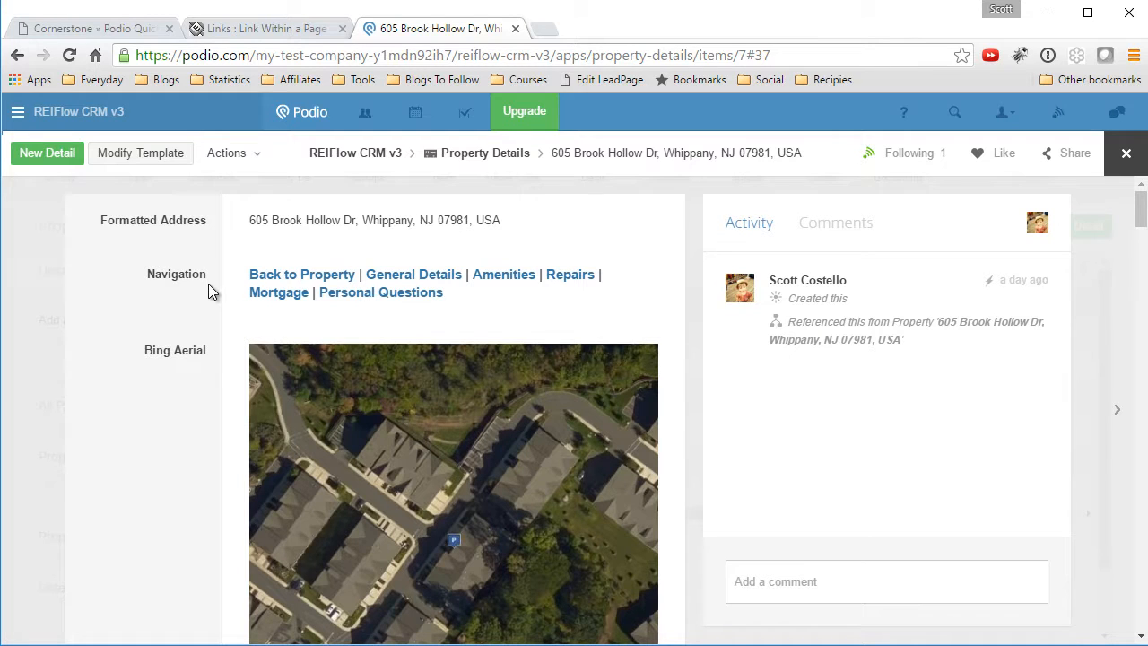
mouse_move(192, 273)
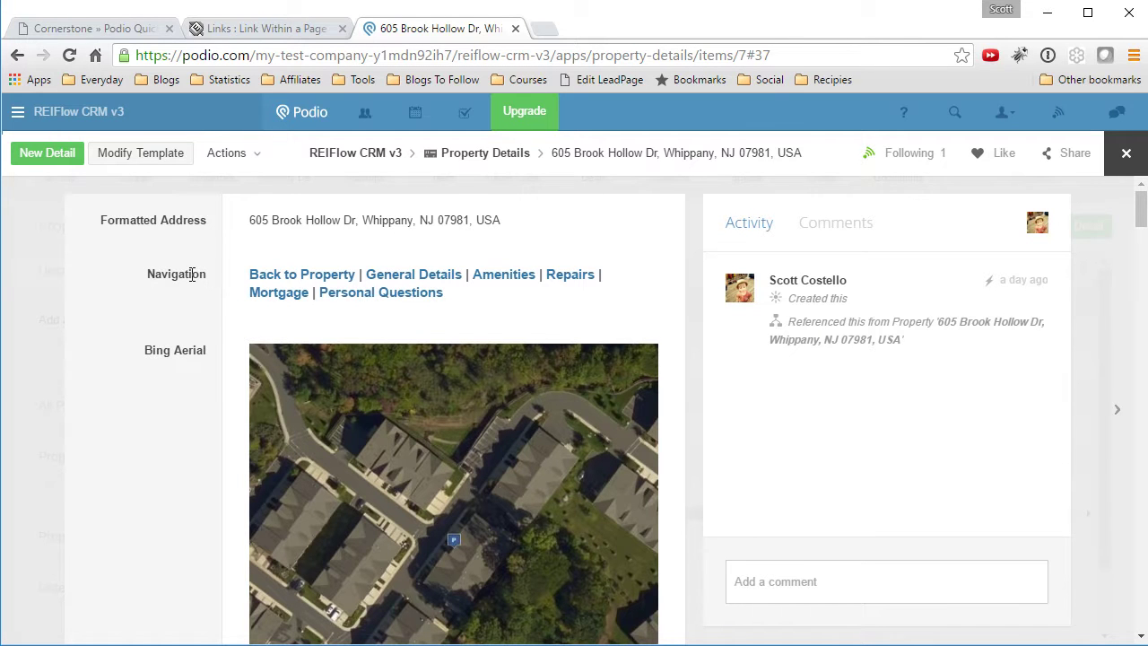
mouse_move(183, 343)
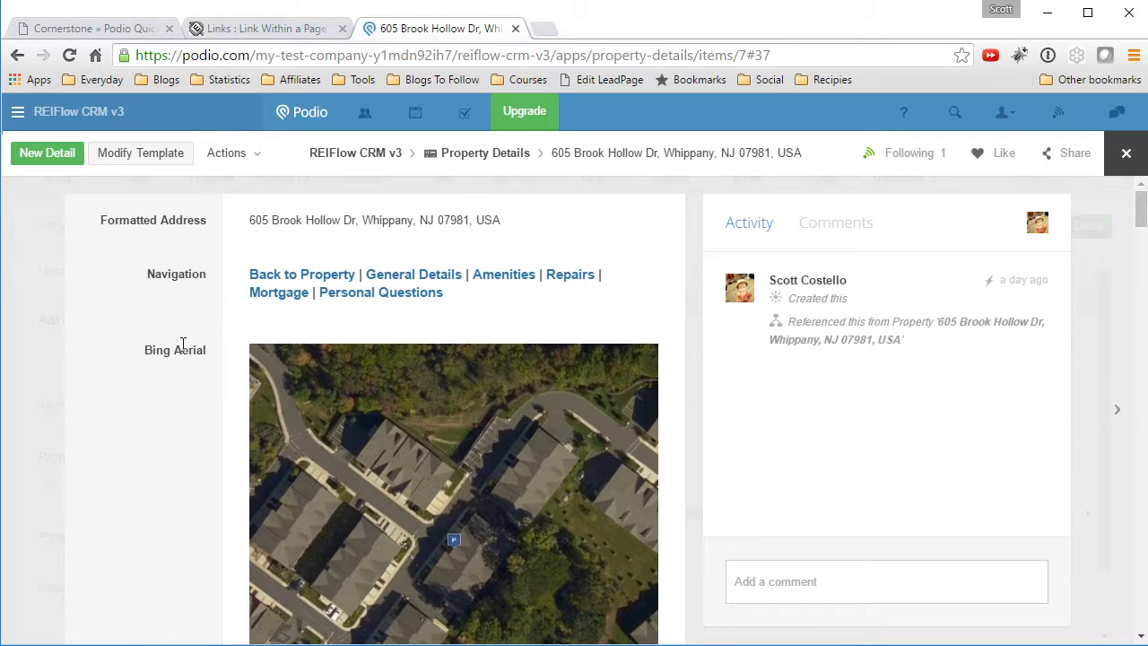
mouse_move(215, 321)
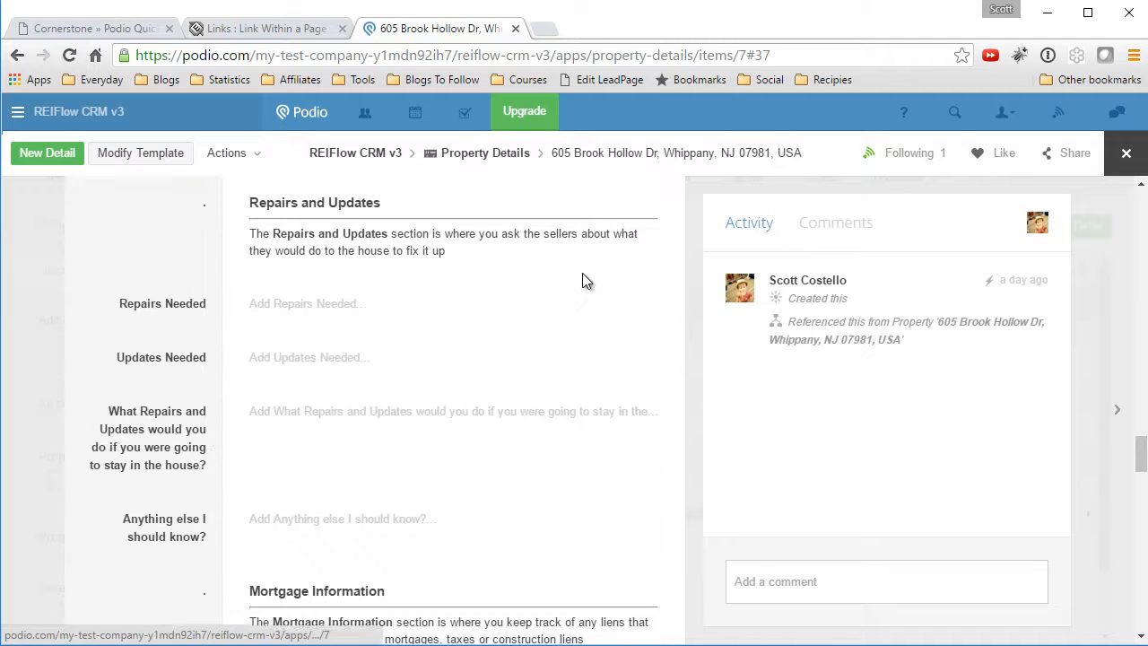
mouse_move(326, 423)
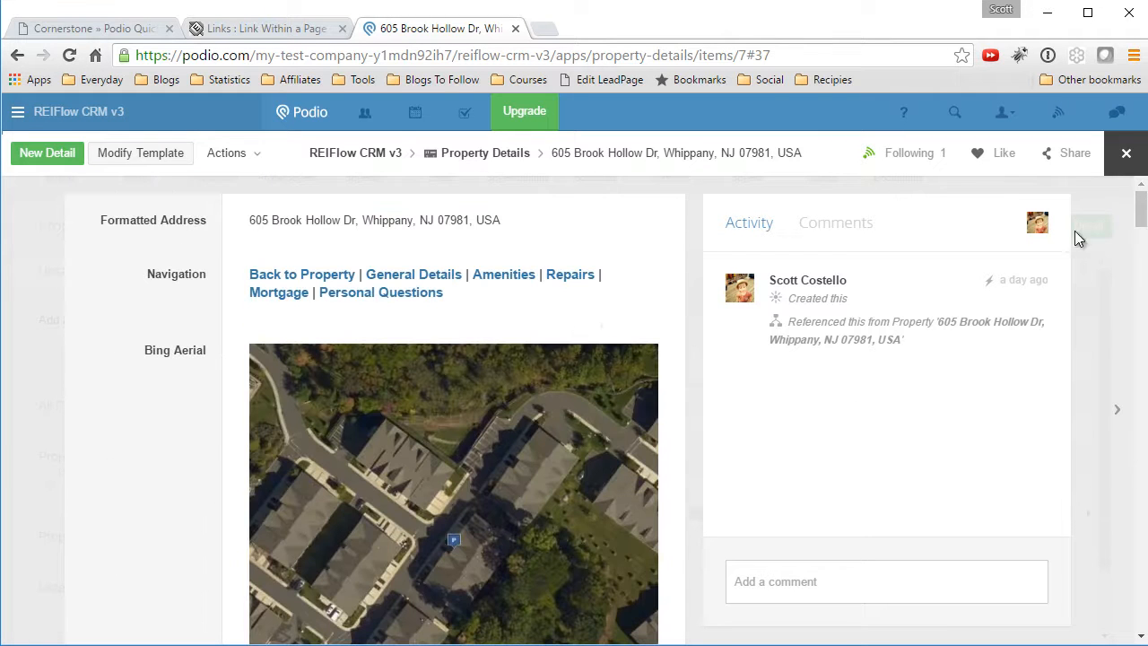
Jump to the Personal Questions section via its Navigation link
left_click(380, 291)
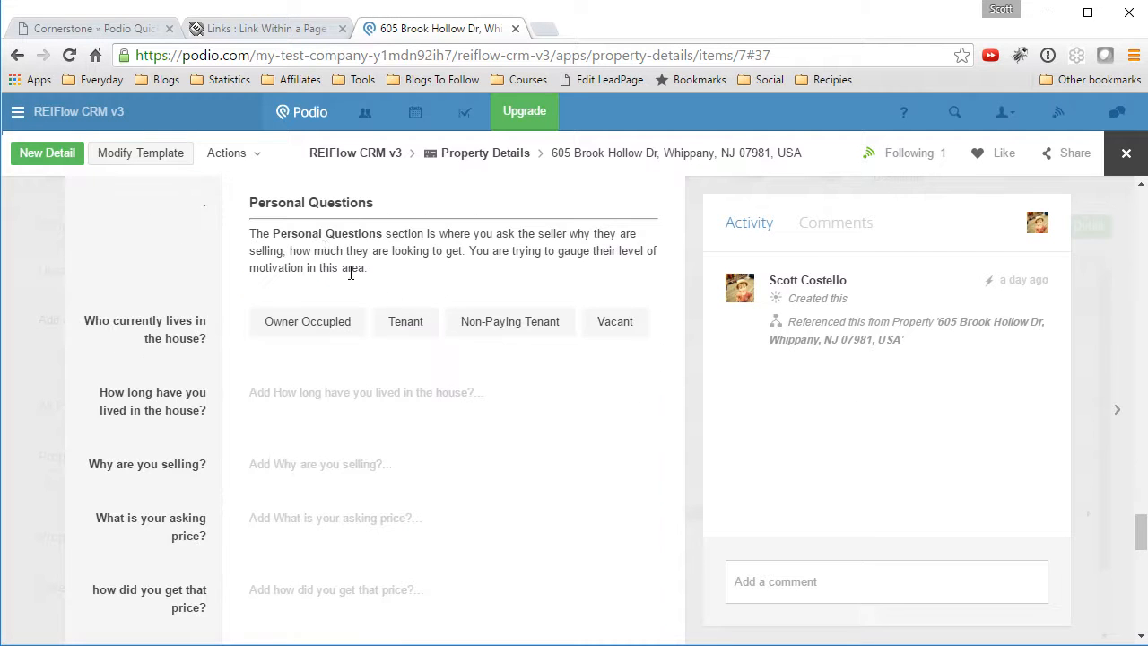
mouse_move(387, 384)
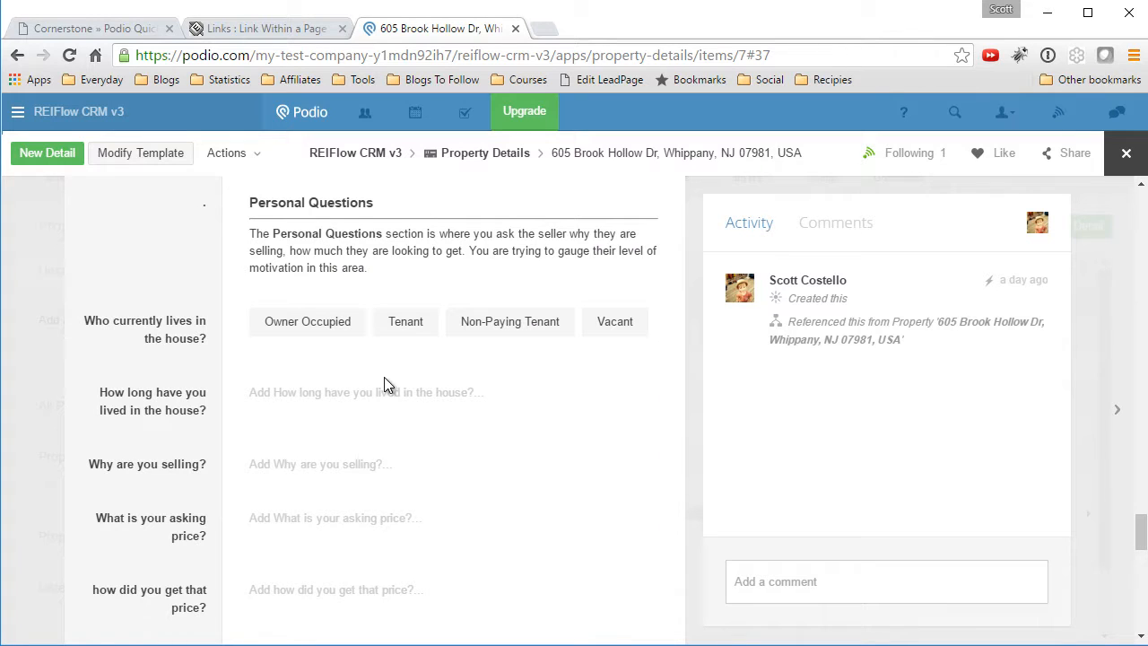